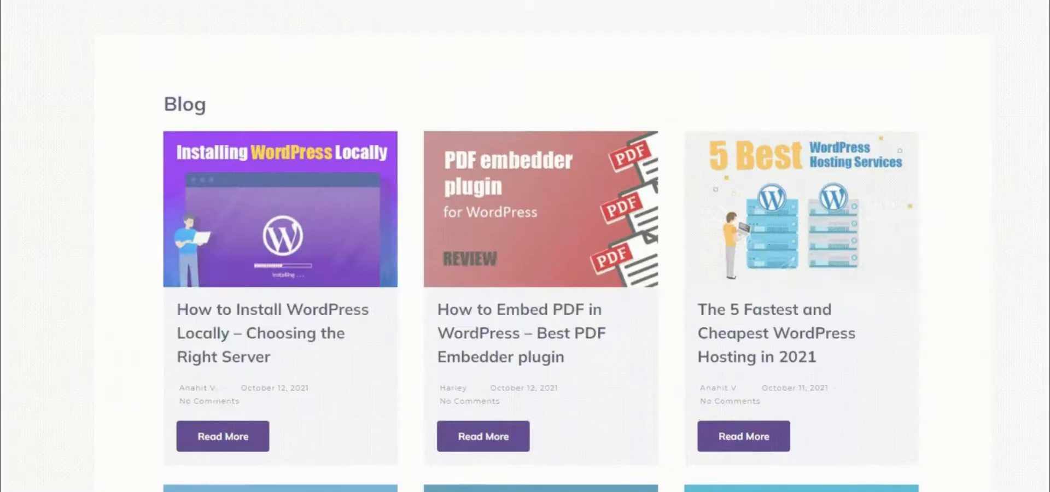
# Scroll through the Sticky Menu & Sticky Header plugin banner and description on WordPress.org.
pyautogui.scroll(-3)
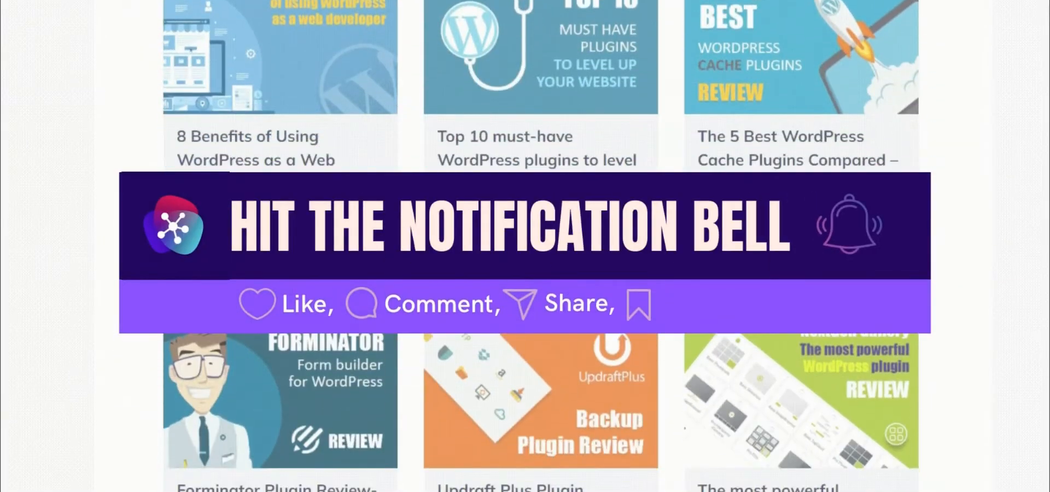
pyautogui.scroll(-3)
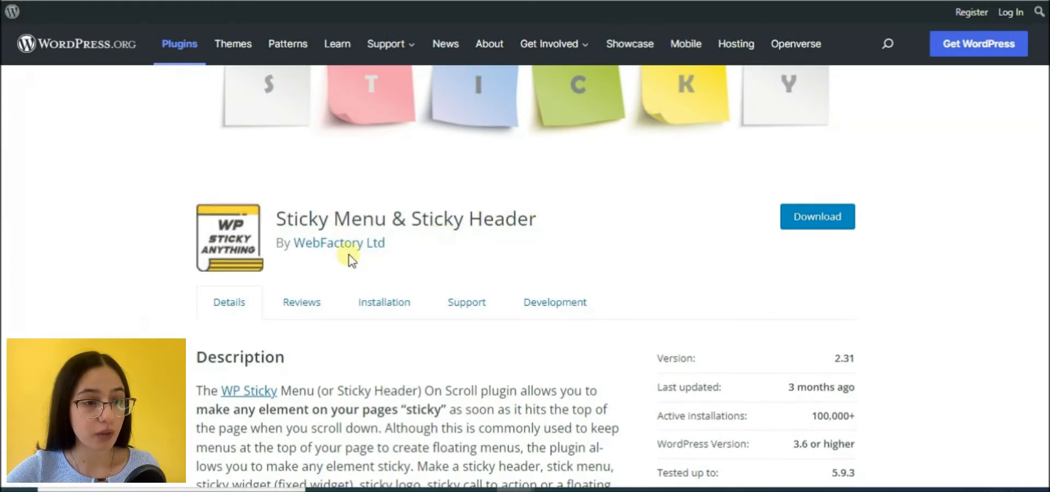
pyautogui.scroll(-3)
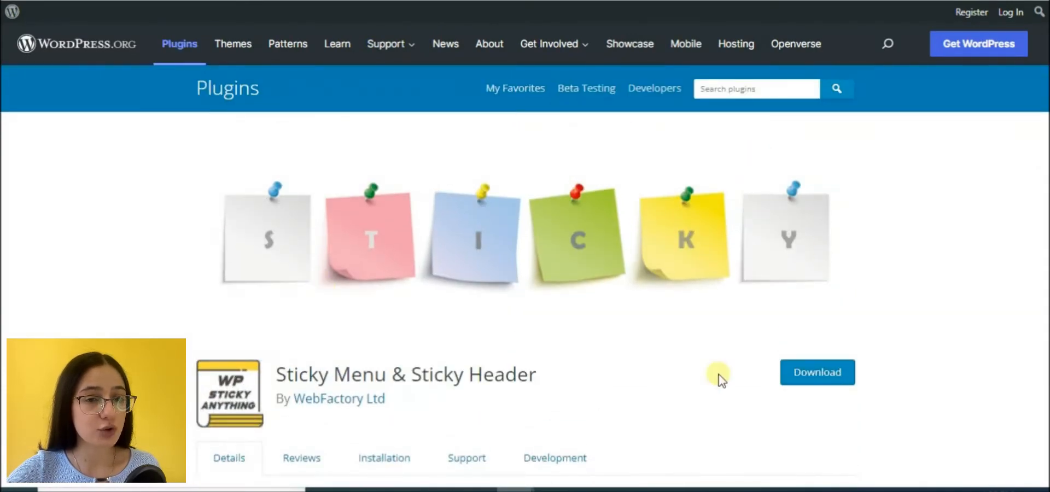
pyautogui.moveTo(716, 375)
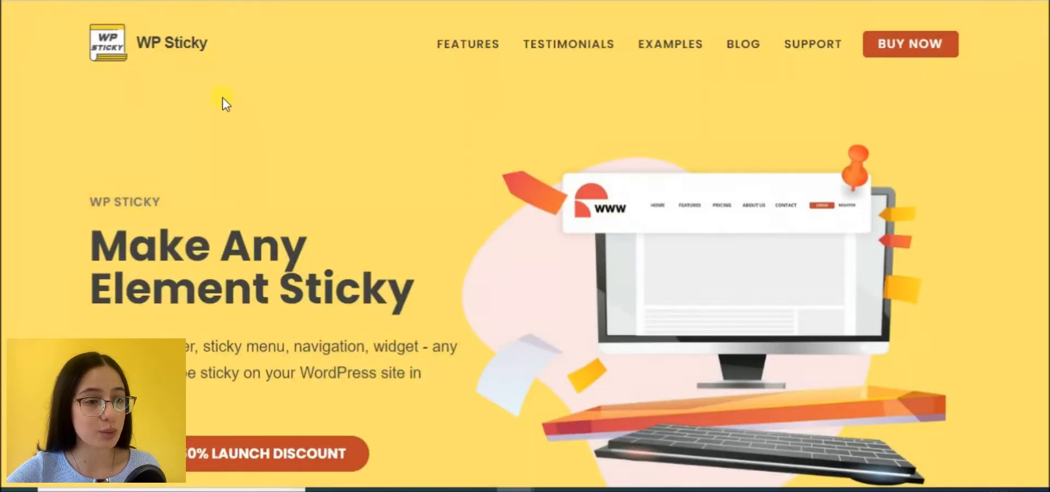
# Scroll the WP Sticky site past the Single, Team and Agency plans to the money-back guarantee and FAQ.
pyautogui.scroll(-3)
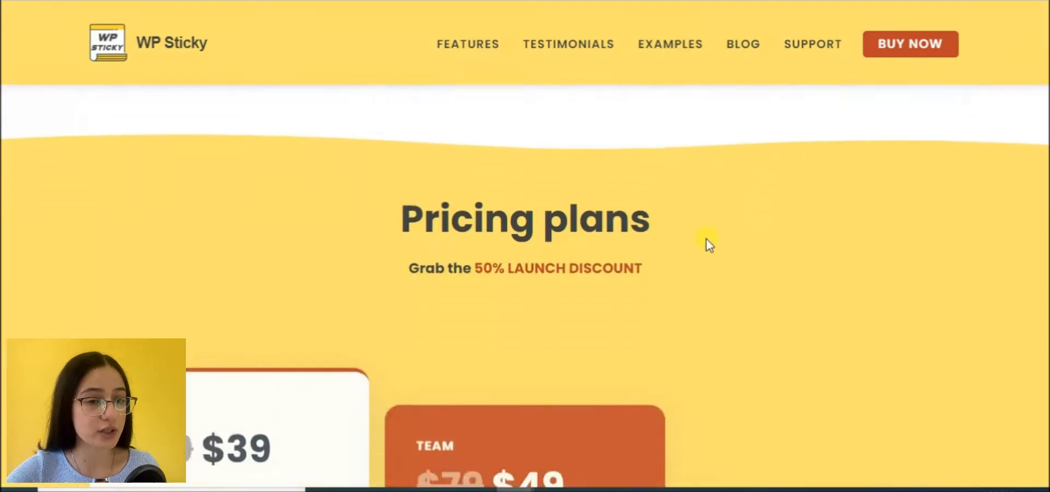
pyautogui.scroll(-3)
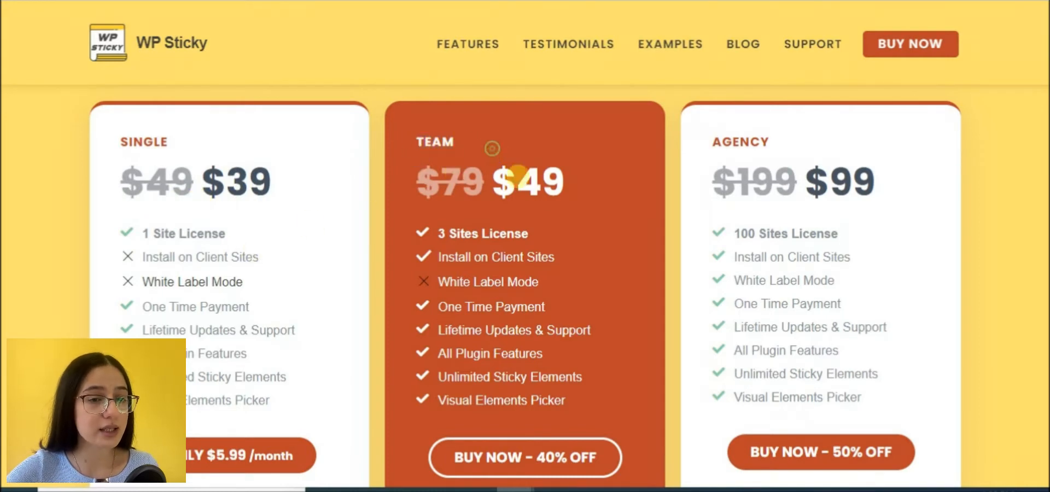
pyautogui.moveTo(569, 198)
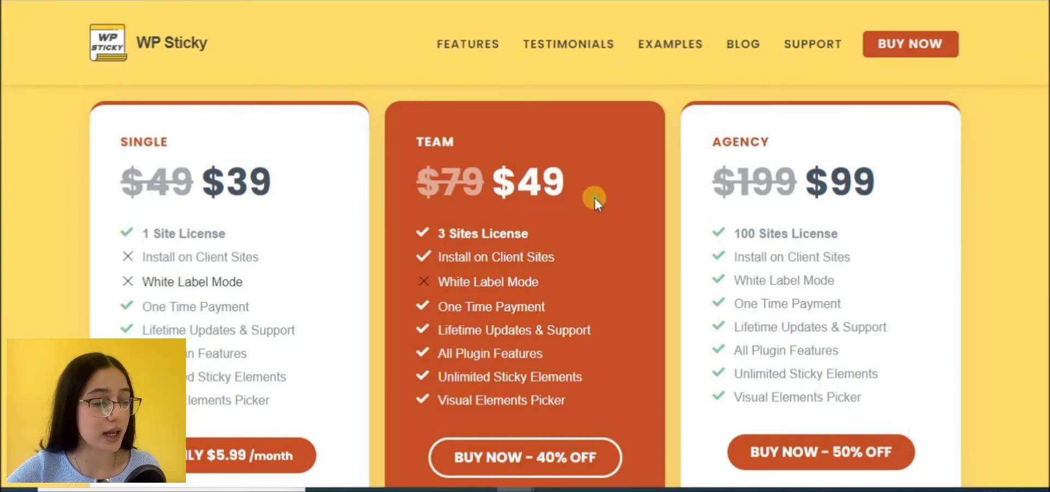
pyautogui.moveTo(794, 186)
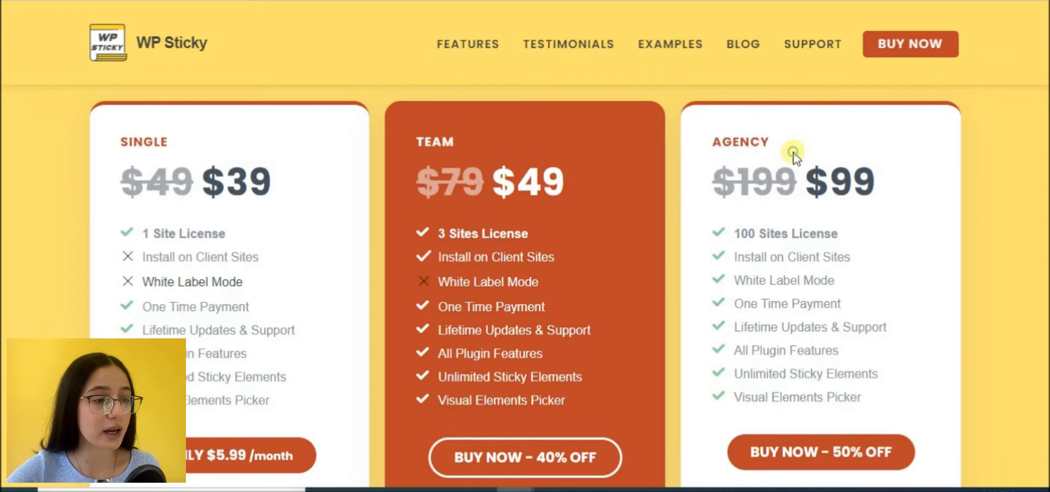
pyautogui.doubleClick(845, 180)
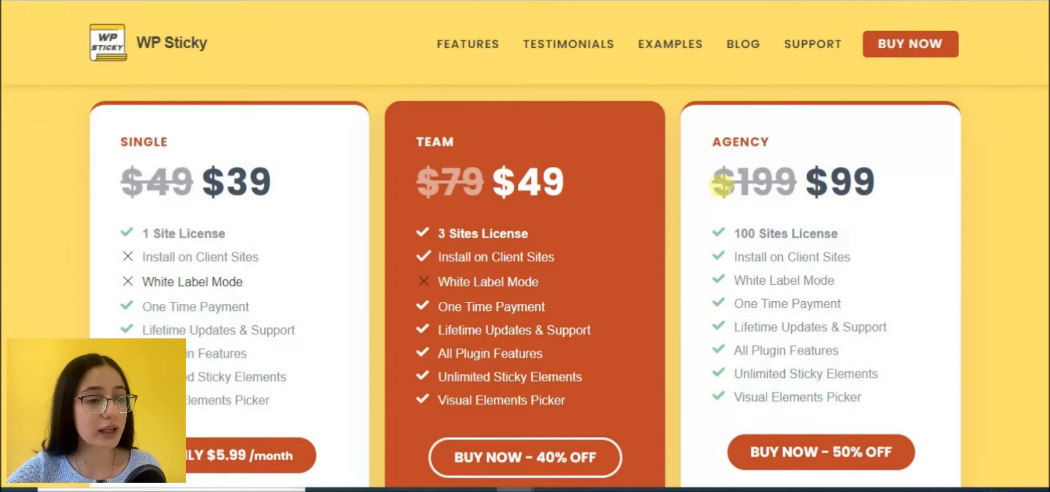
pyautogui.scroll(-3)
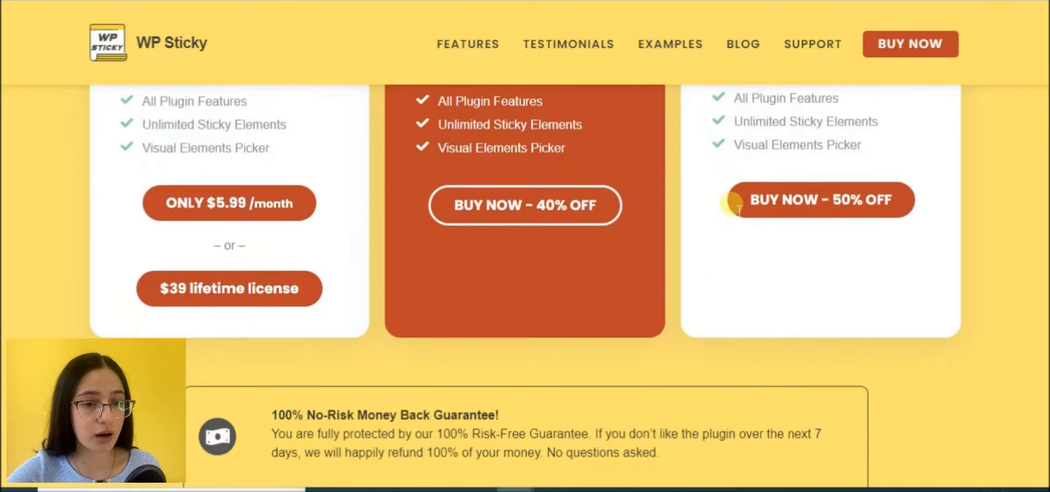
pyautogui.scroll(-3)
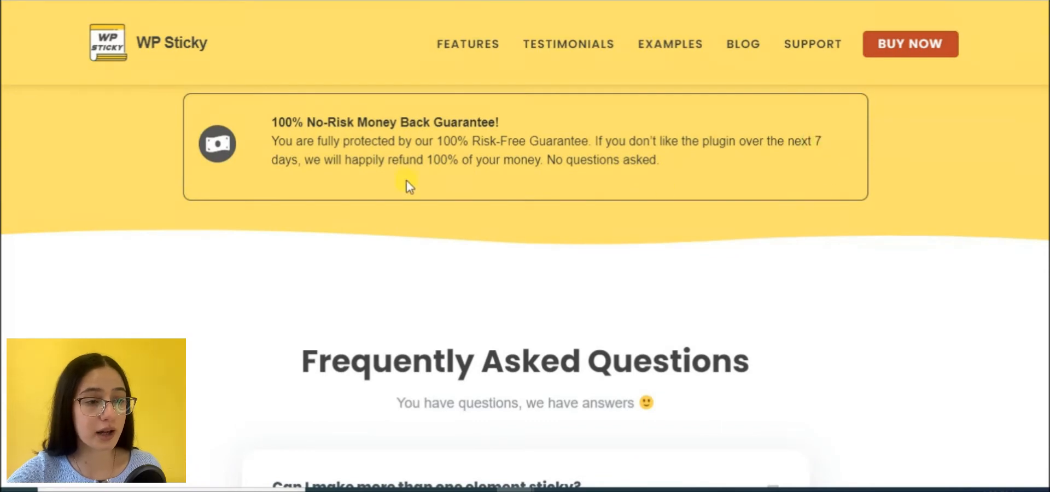
pyautogui.moveTo(368, 213)
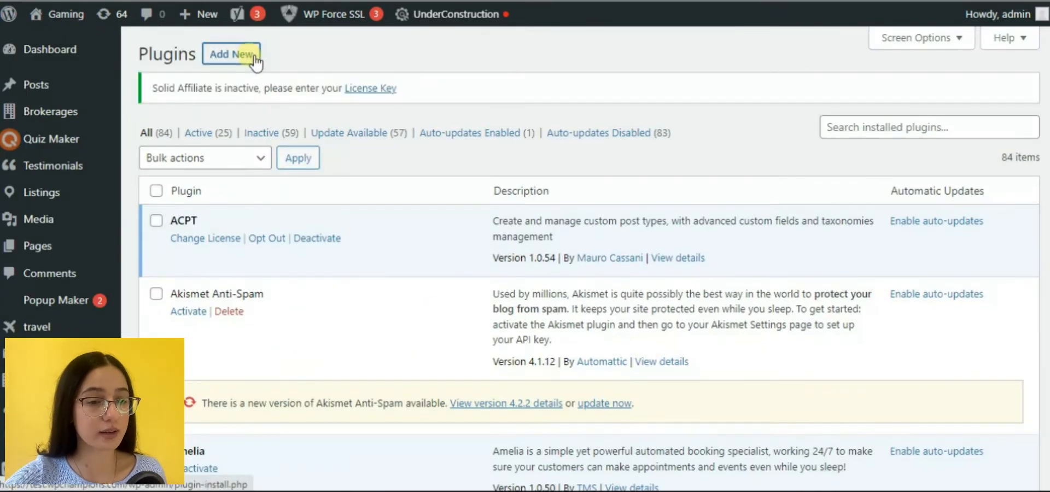
# Add a new plugin and search for Sticky Menu & Sticky Header.
pyautogui.click(232, 55)
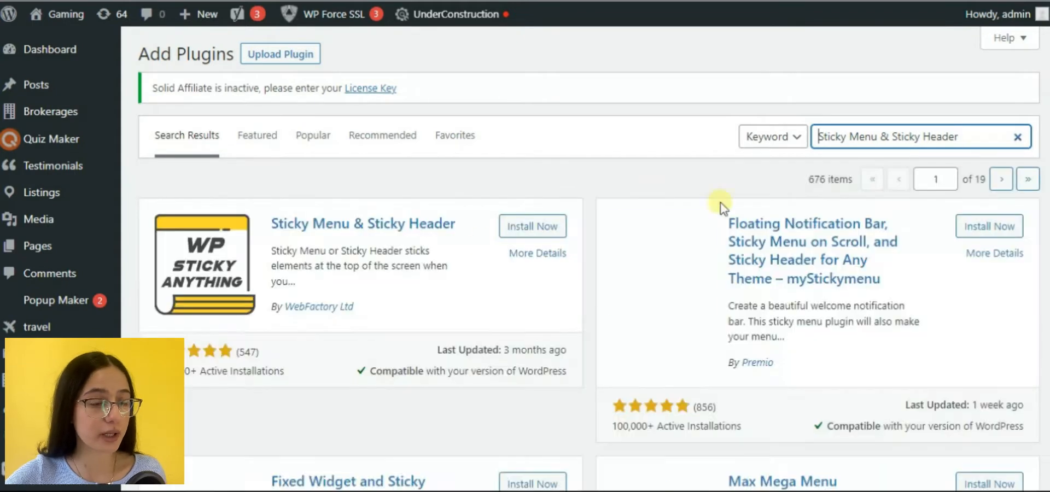
pyautogui.click(531, 226)
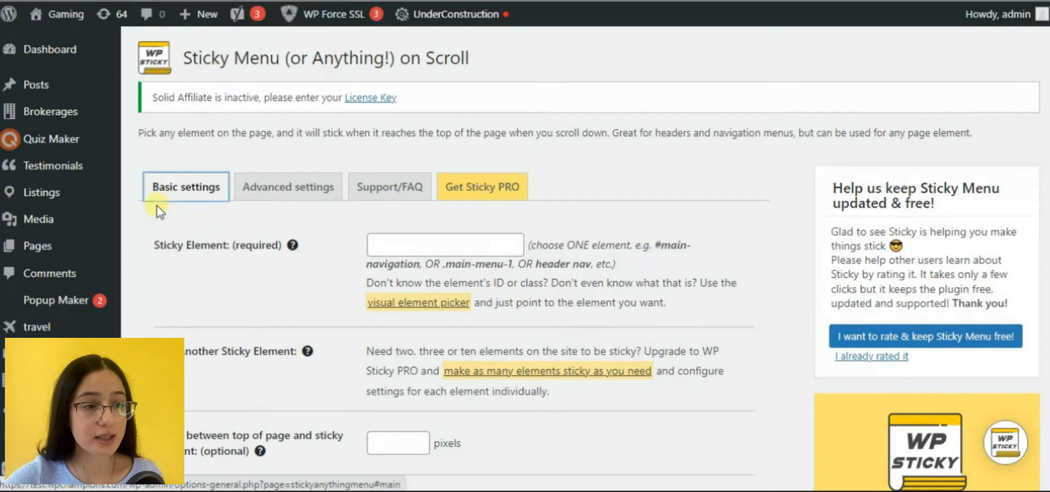
# Review the plugin's Basic, Advanced and Support/FAQ settings, ending on Basic settings.
pyautogui.click(287, 186)
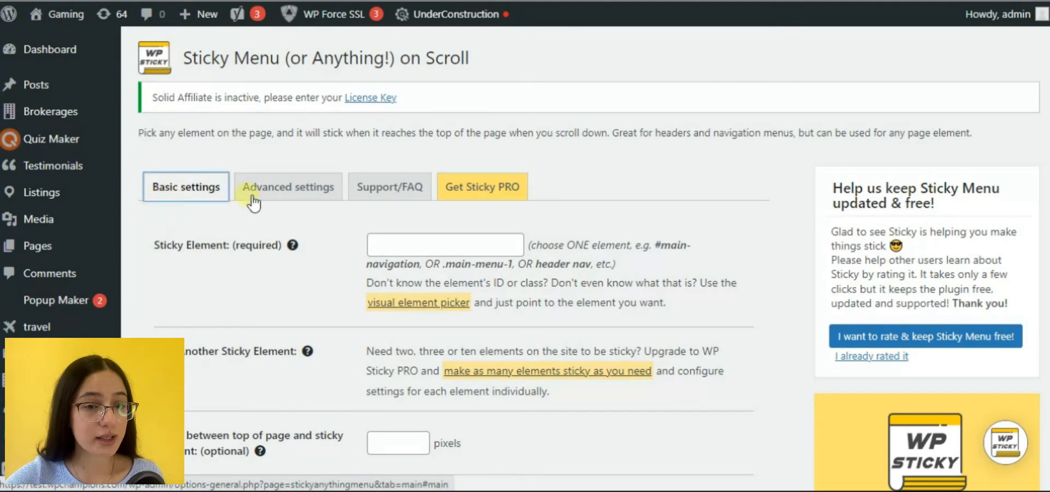
pyautogui.click(288, 186)
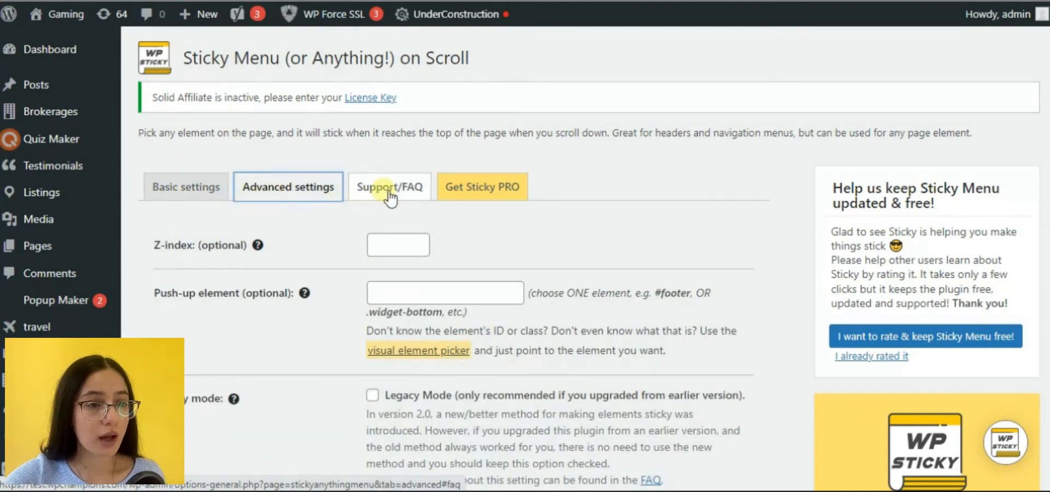
pyautogui.click(389, 187)
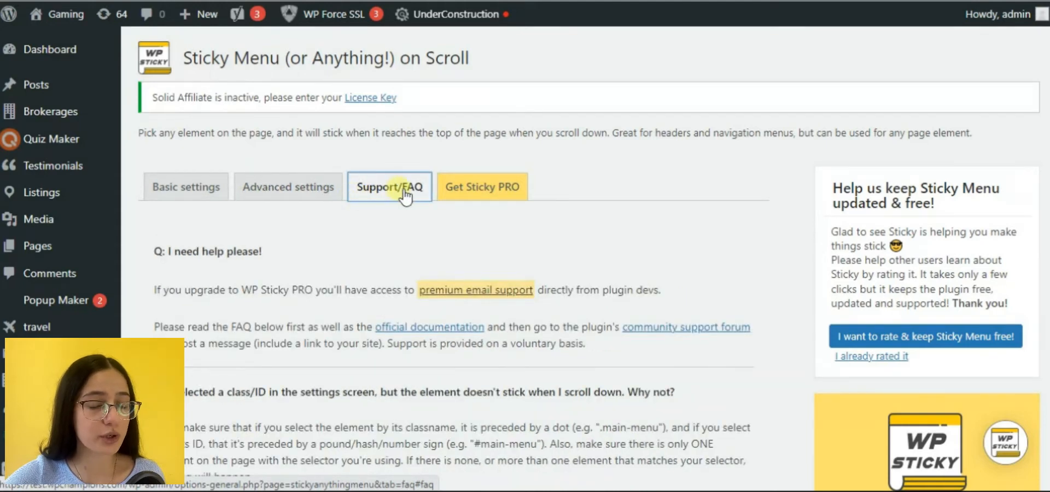
pyautogui.click(481, 186)
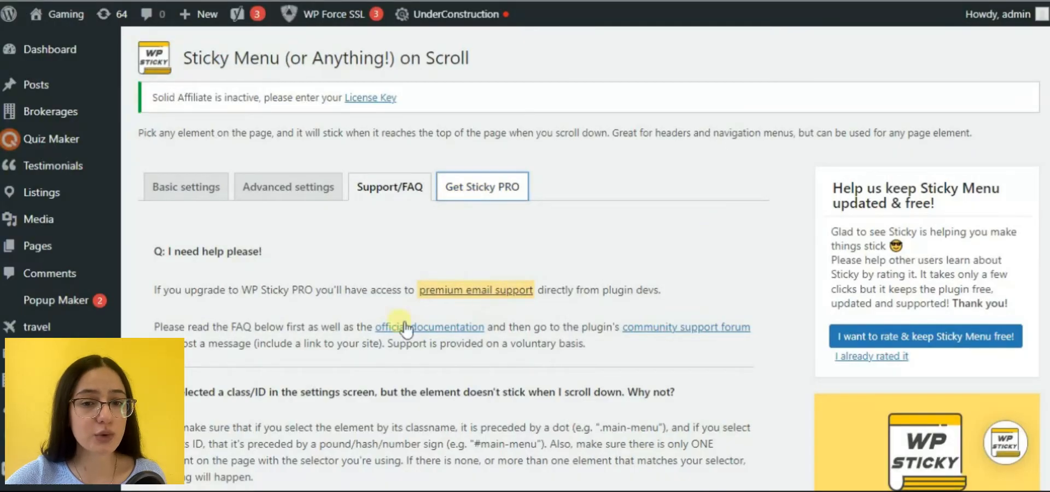
pyautogui.click(186, 186)
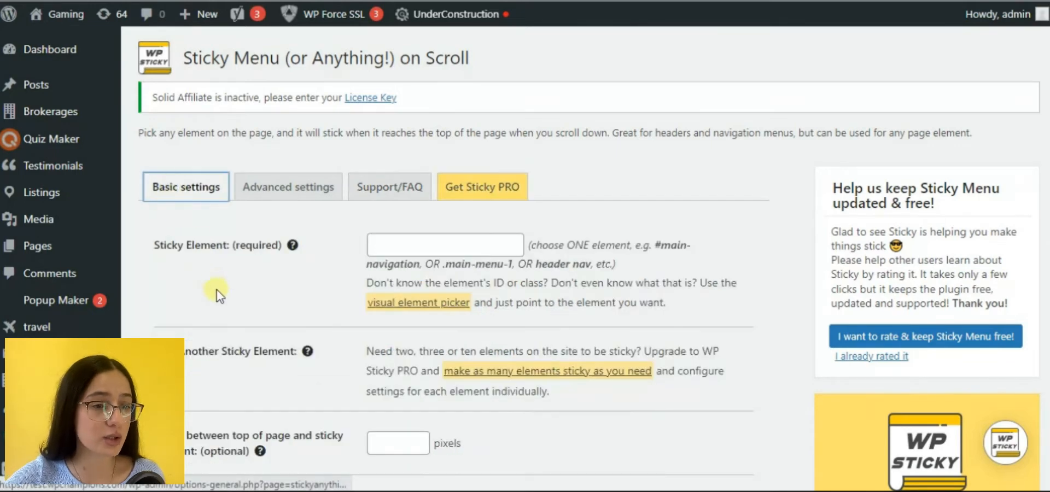
pyautogui.moveTo(253, 328)
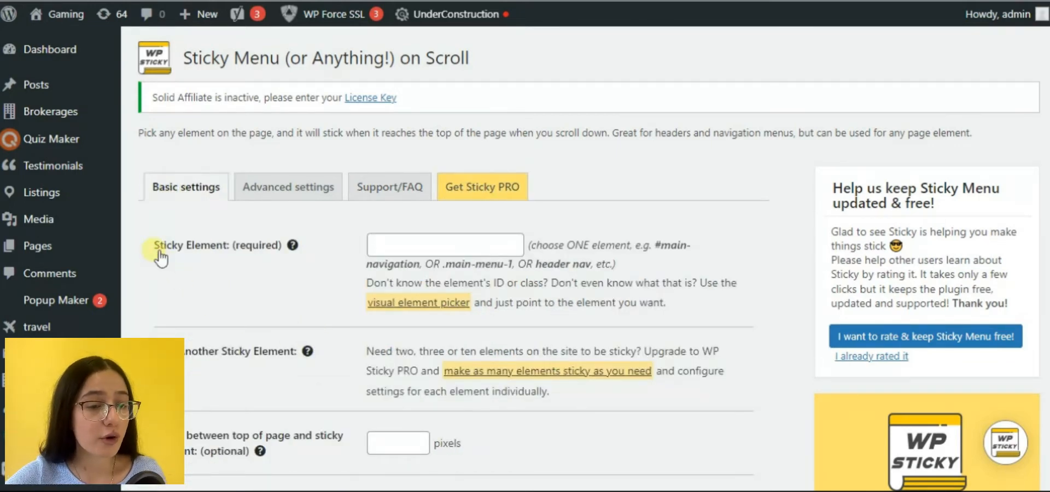
# Scroll the Basic settings down to Custom CSS, then show the Advanced settings options.
pyautogui.doubleClick(189, 245)
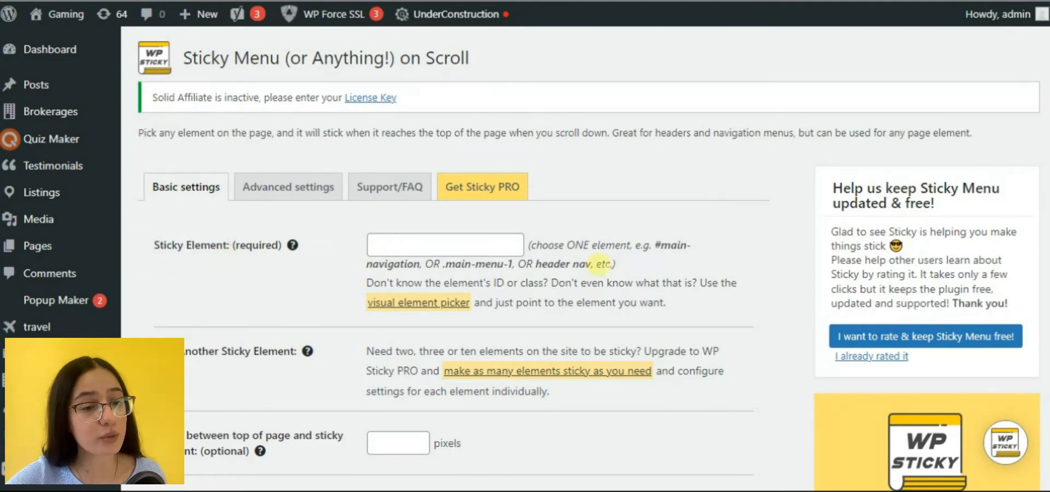
pyautogui.moveTo(728, 253)
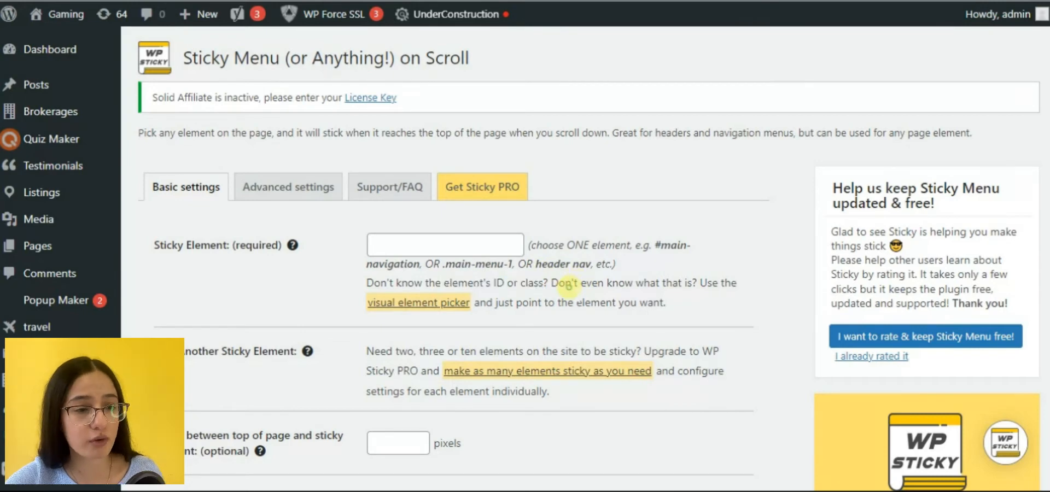
pyautogui.scroll(-3)
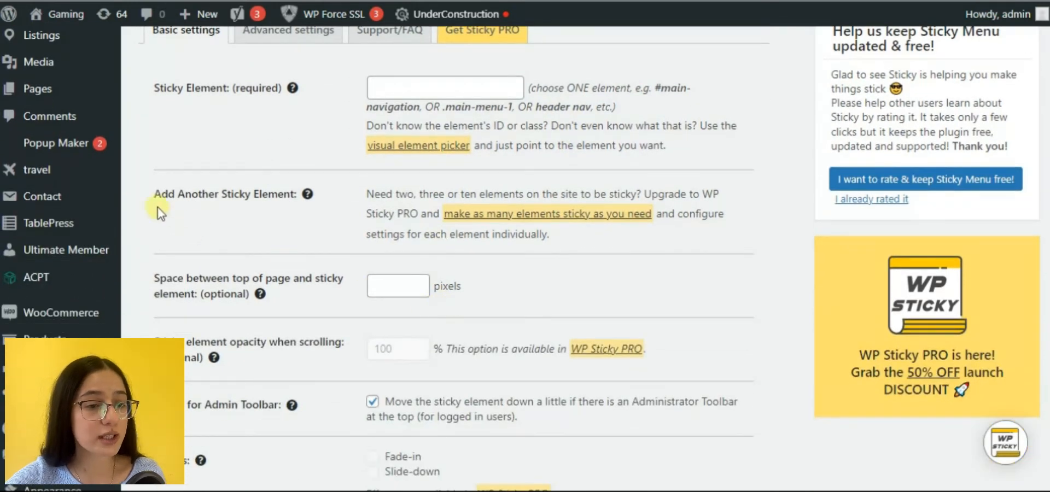
pyautogui.moveTo(346, 234)
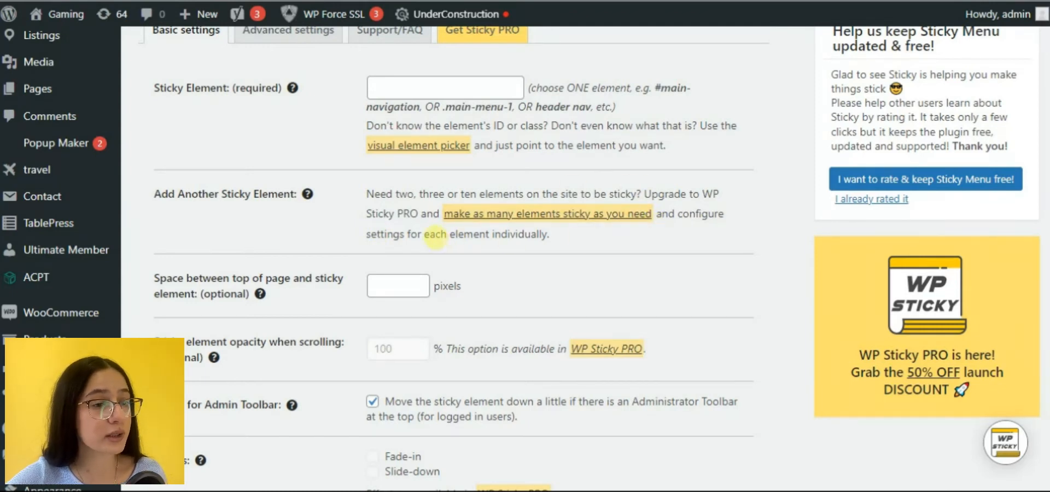
pyautogui.scroll(-3)
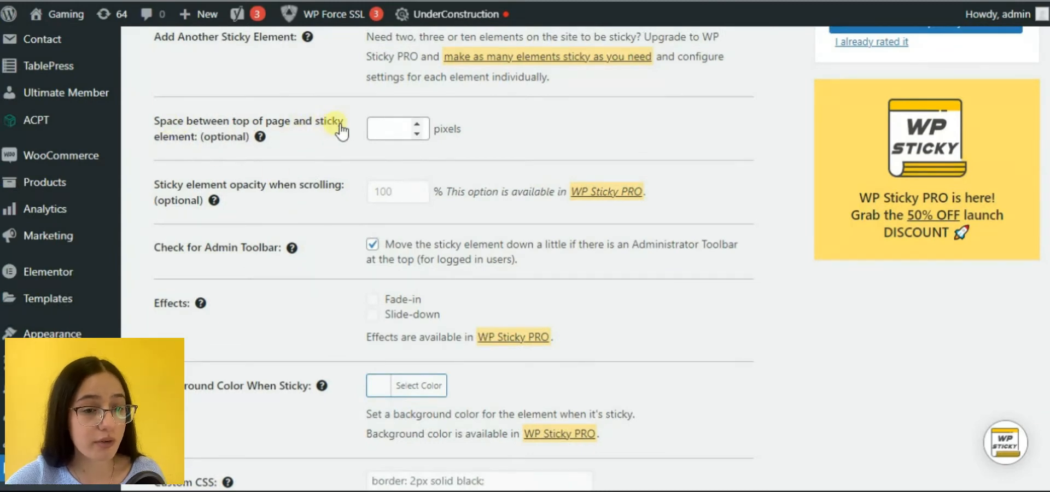
pyautogui.scroll(-3)
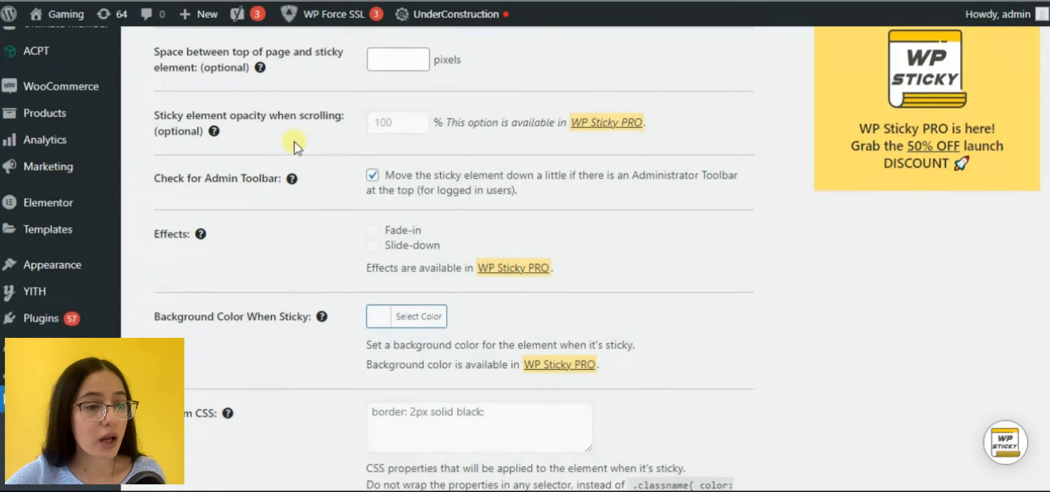
pyautogui.scroll(-3)
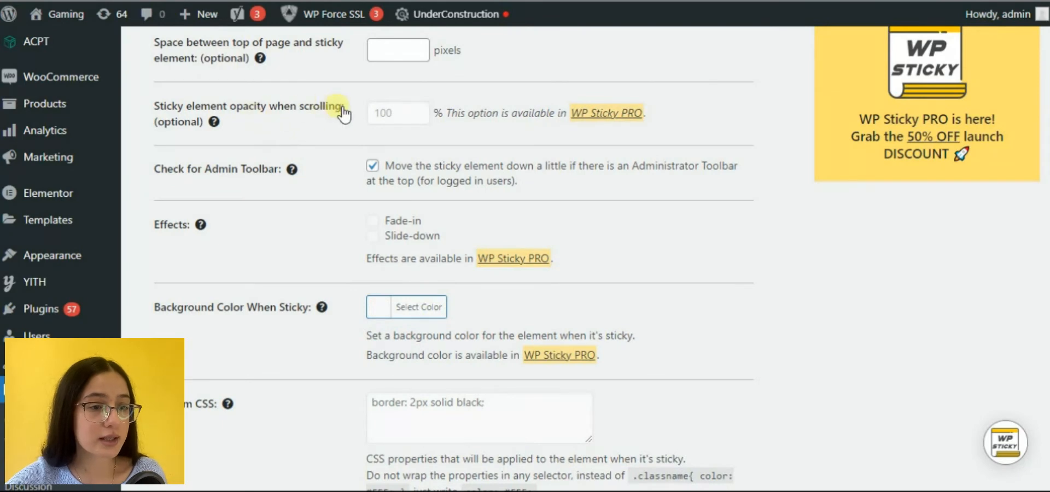
pyautogui.moveTo(163, 213)
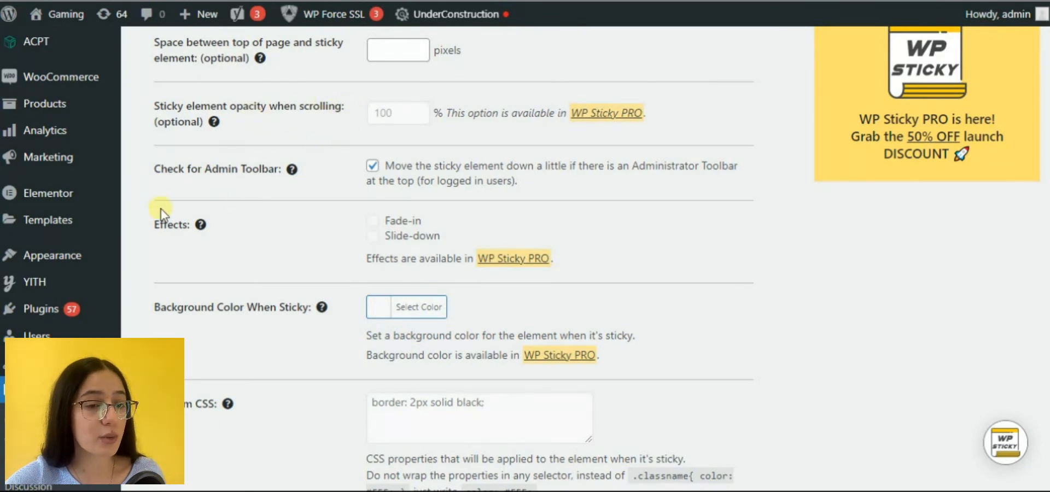
pyautogui.moveTo(302, 187)
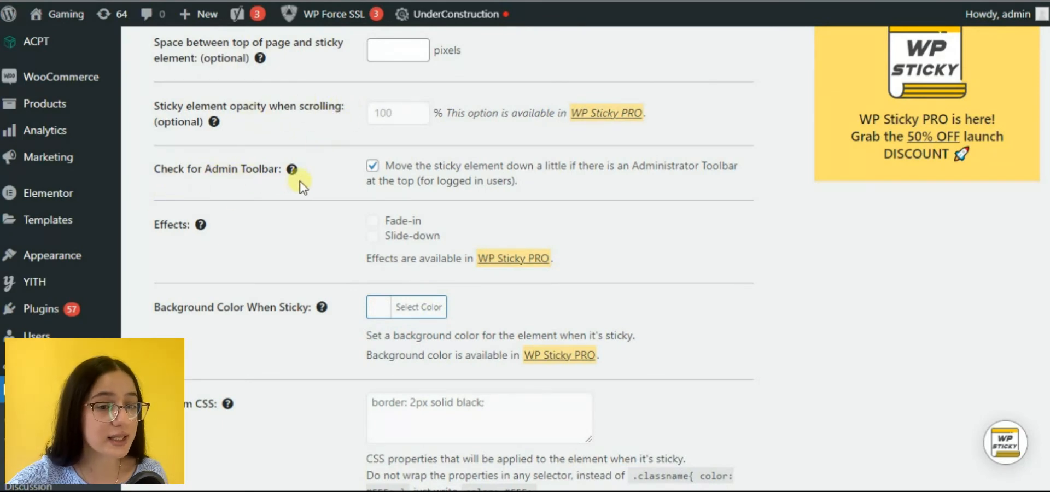
pyautogui.scroll(-3)
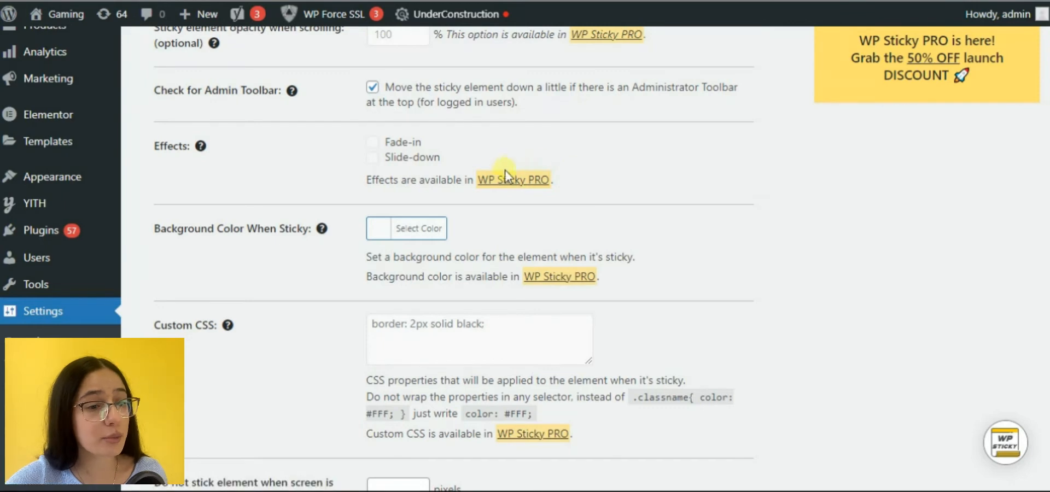
pyautogui.click(418, 229)
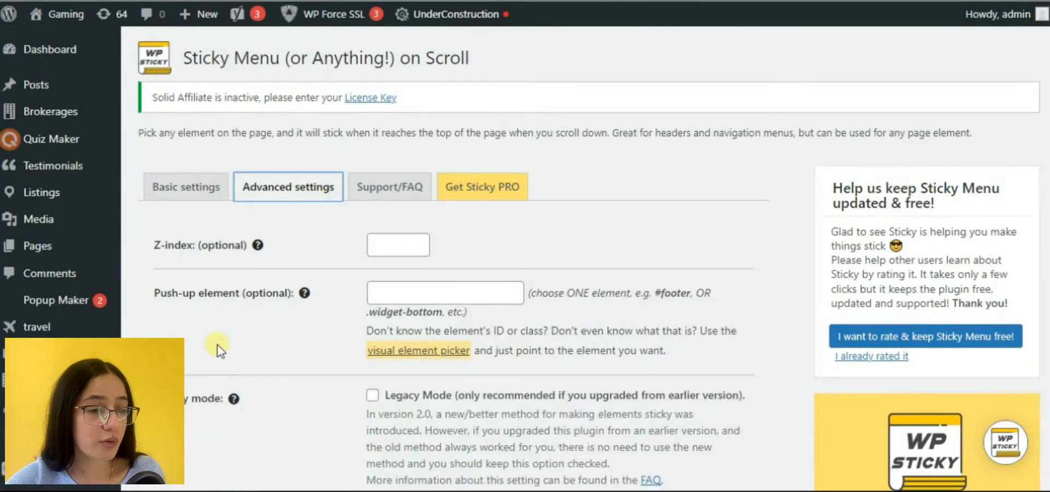
pyautogui.scroll(-3)
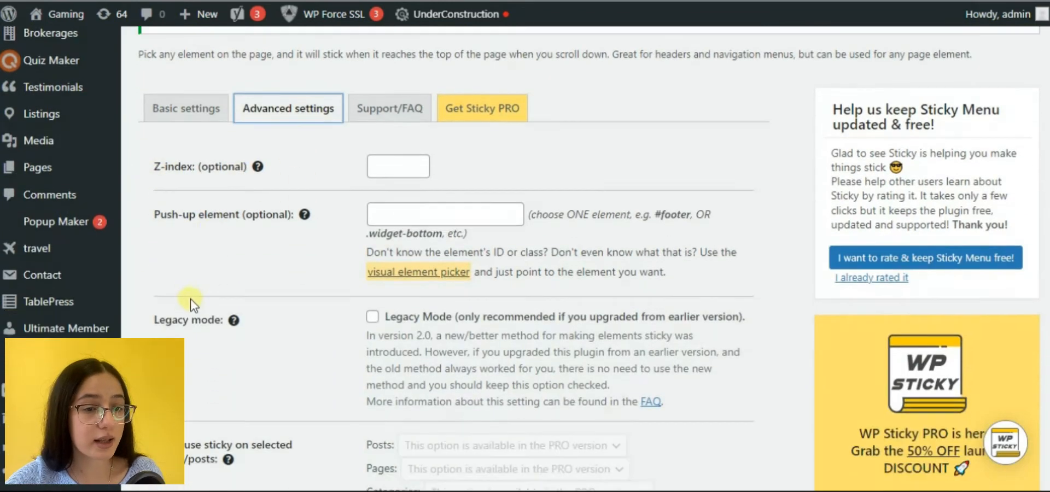
pyautogui.scroll(-3)
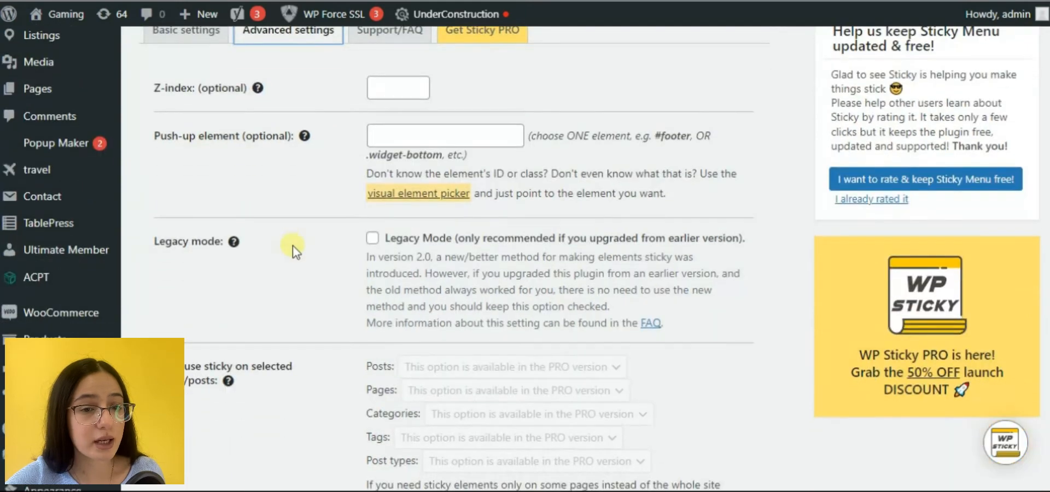
pyautogui.scroll(-3)
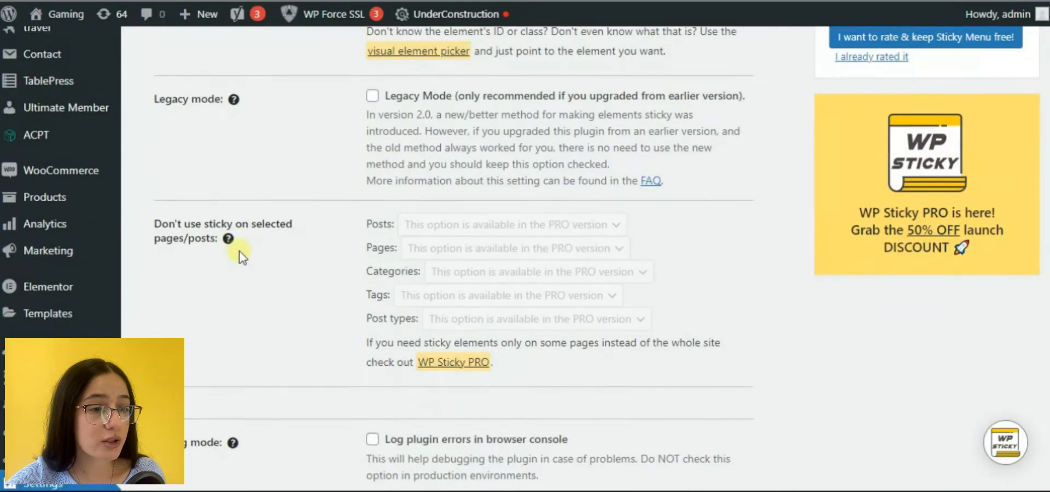
pyautogui.scroll(-3)
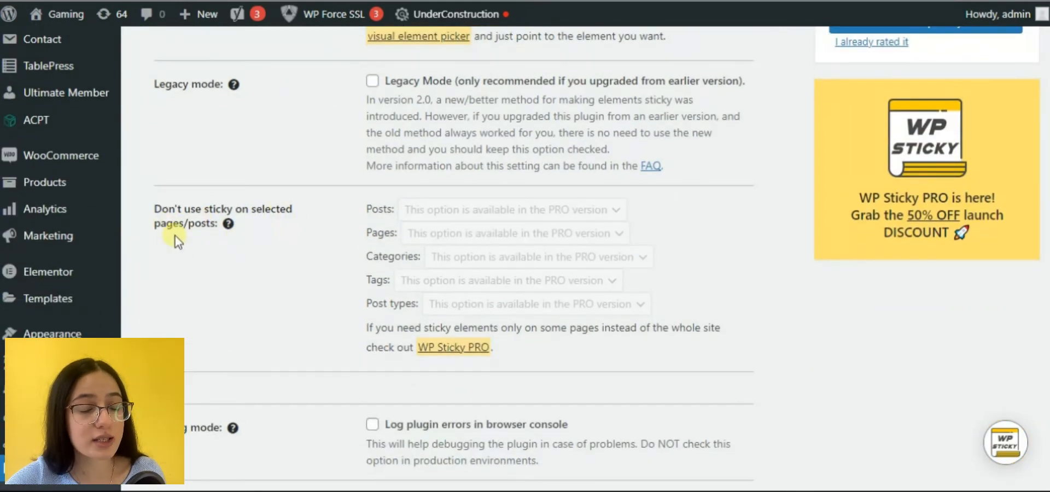
pyautogui.scroll(-3)
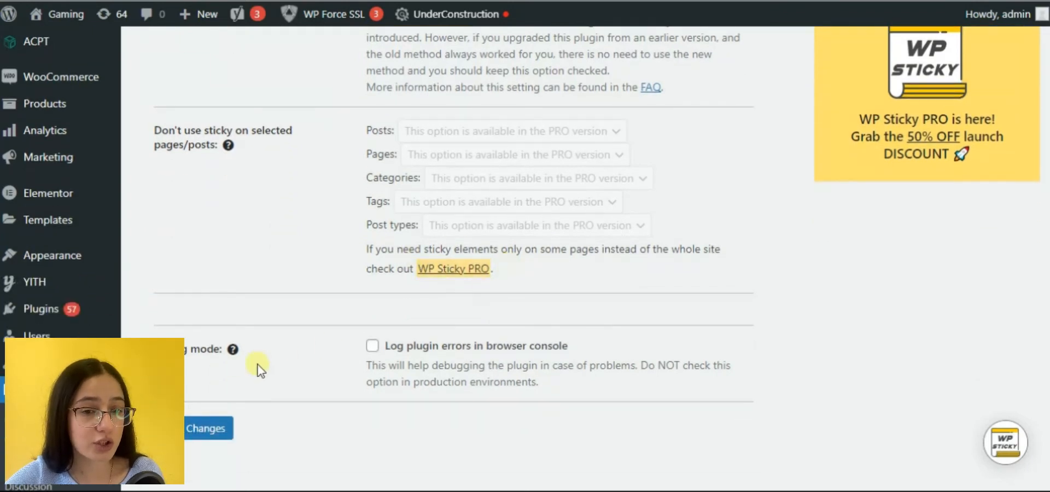
pyautogui.scroll(-3)
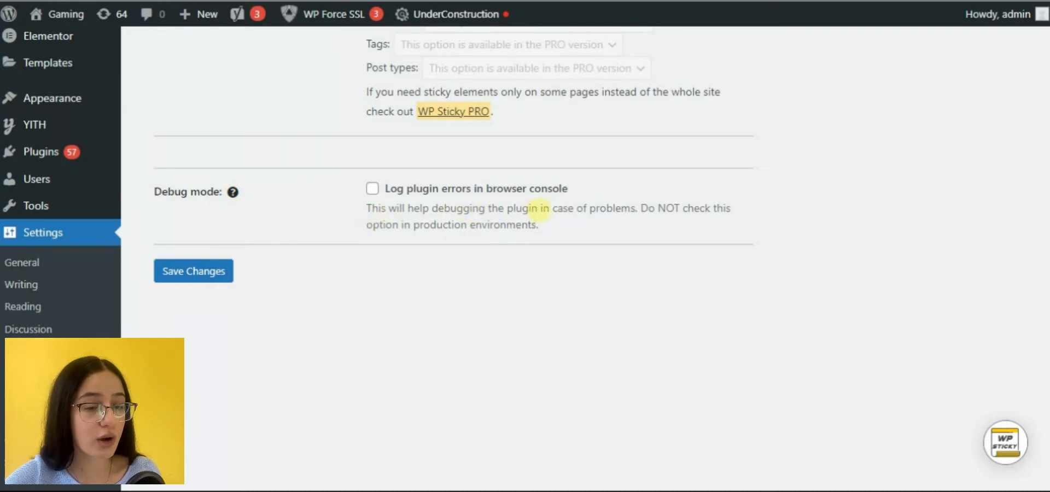
pyautogui.moveTo(238, 271)
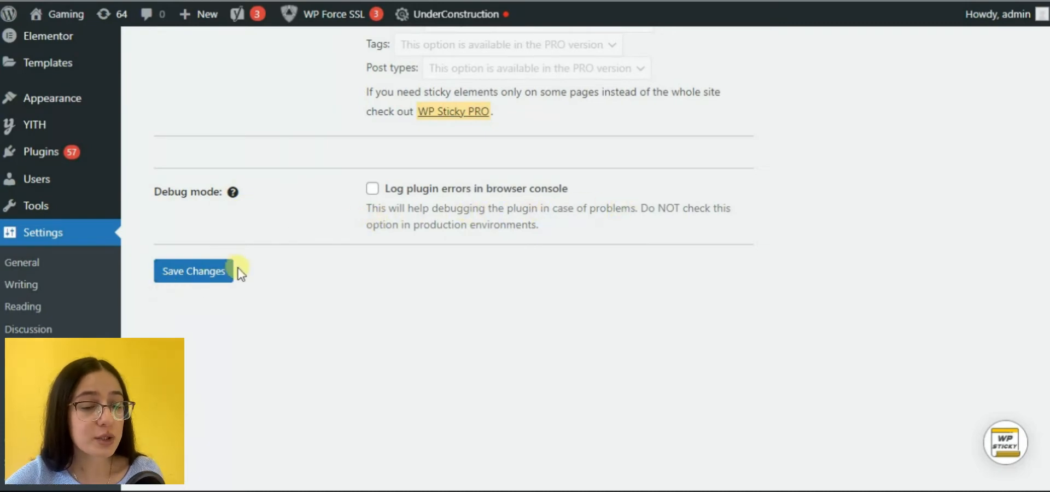
pyautogui.moveTo(288, 302)
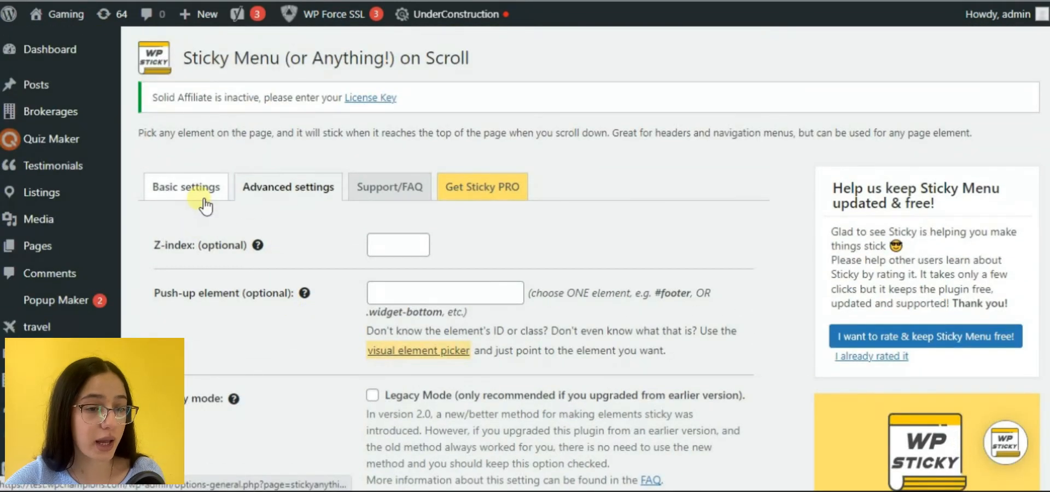
# Inspect the site logo image inside header#masthead in Chrome DevTools.
pyautogui.click(186, 187)
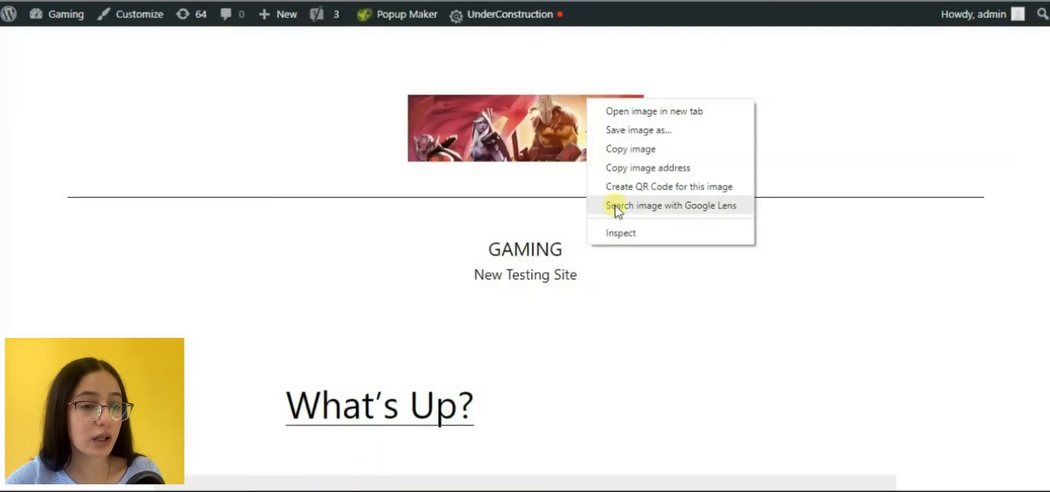
pyautogui.click(620, 231)
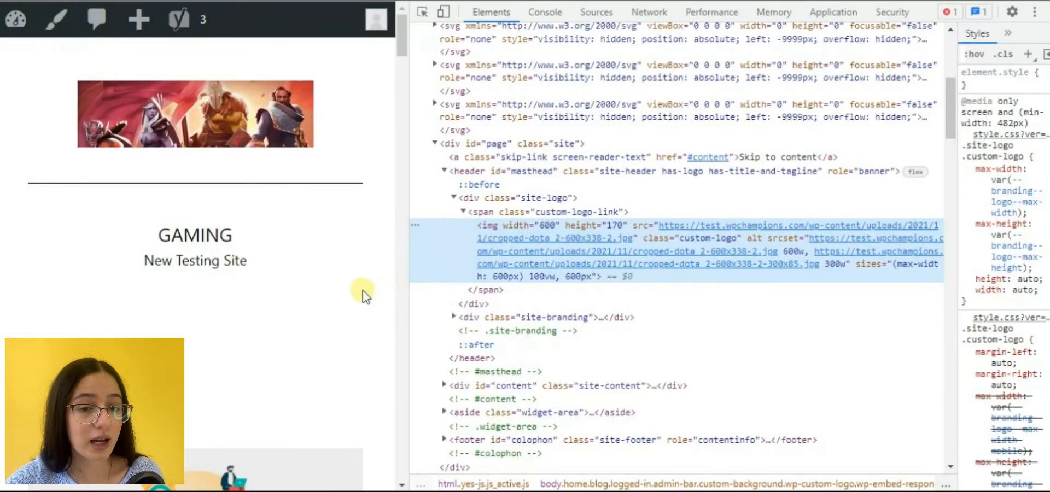
pyautogui.moveTo(458, 195)
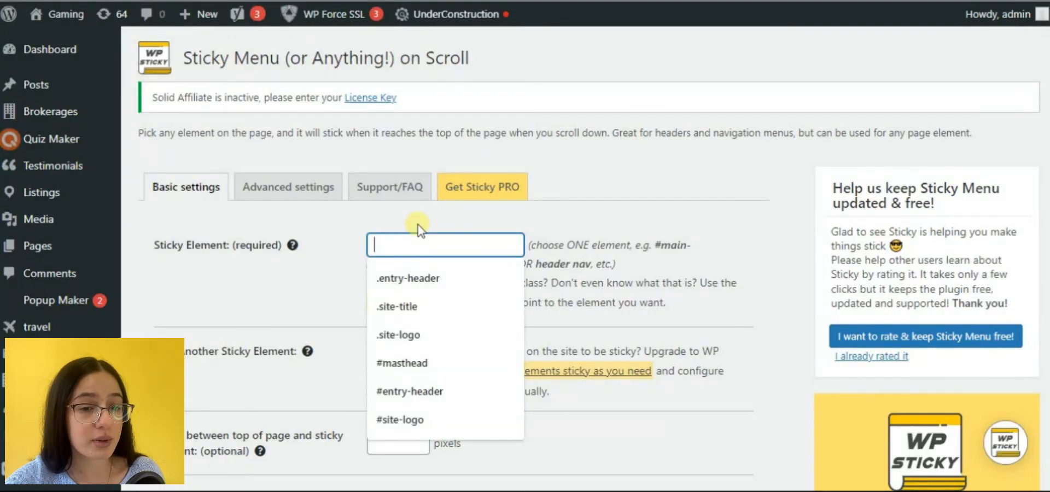
# Enter #masthead as the Sticky Element so the header stays pinned on scroll.
pyautogui.click(401, 363)
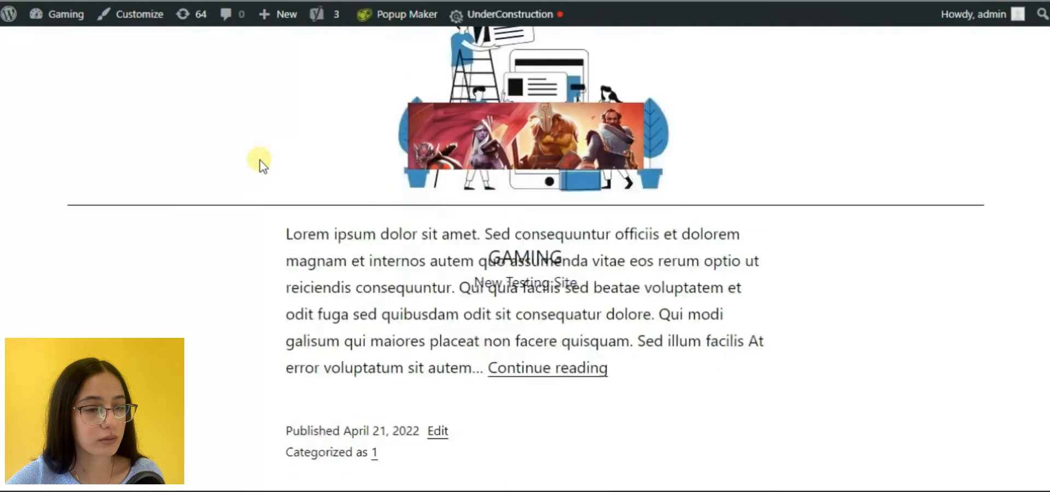
# Inspect the GAMING site title to check the sticky-element classes on header#masthead.
pyautogui.scroll(-3)
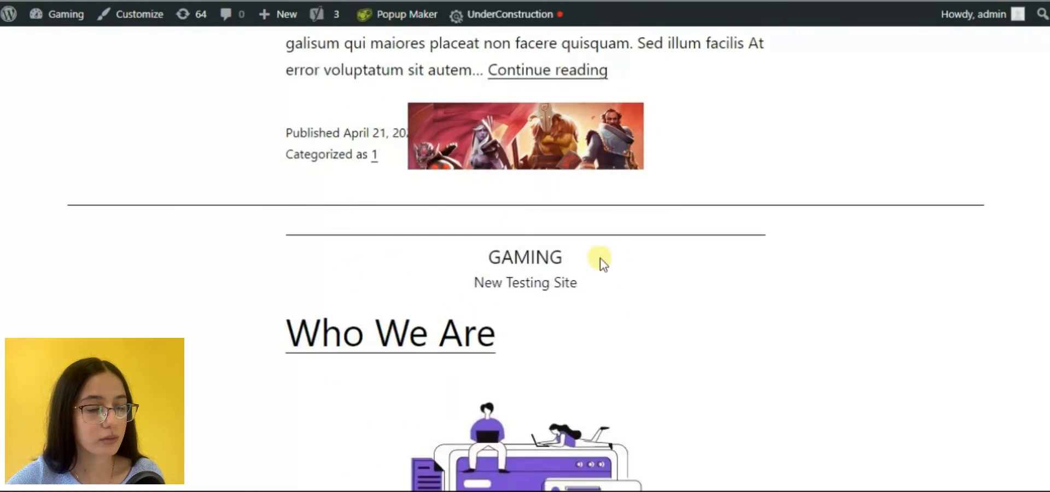
pyautogui.rightClick(596, 261)
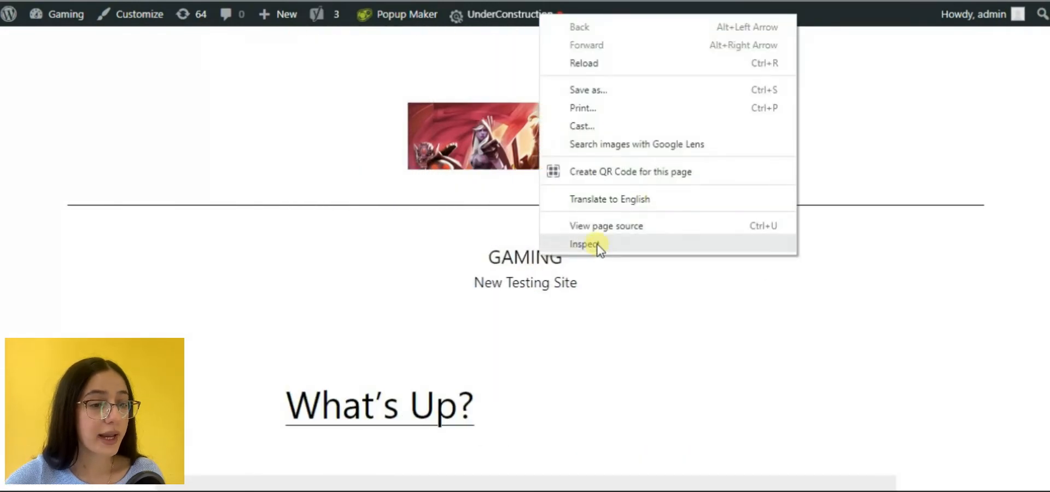
pyautogui.click(584, 242)
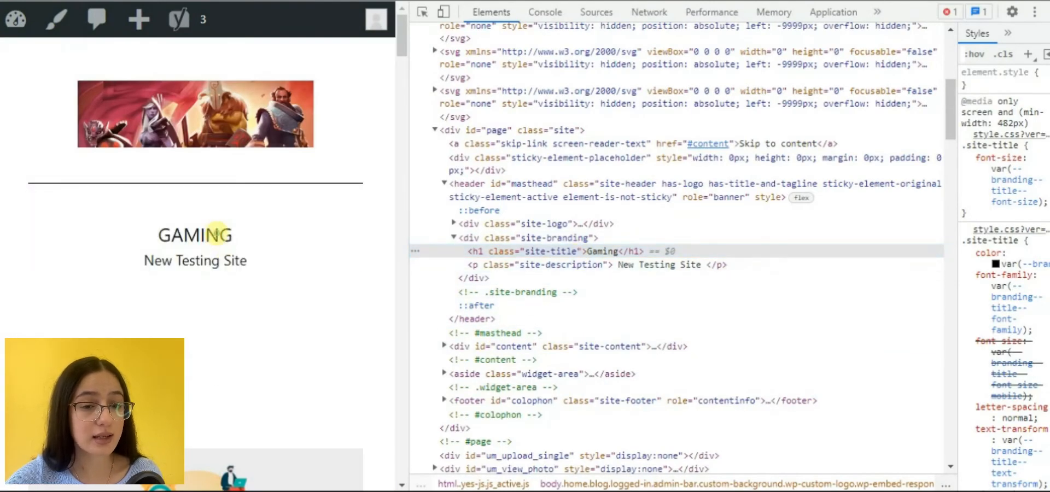
pyautogui.moveTo(560, 251)
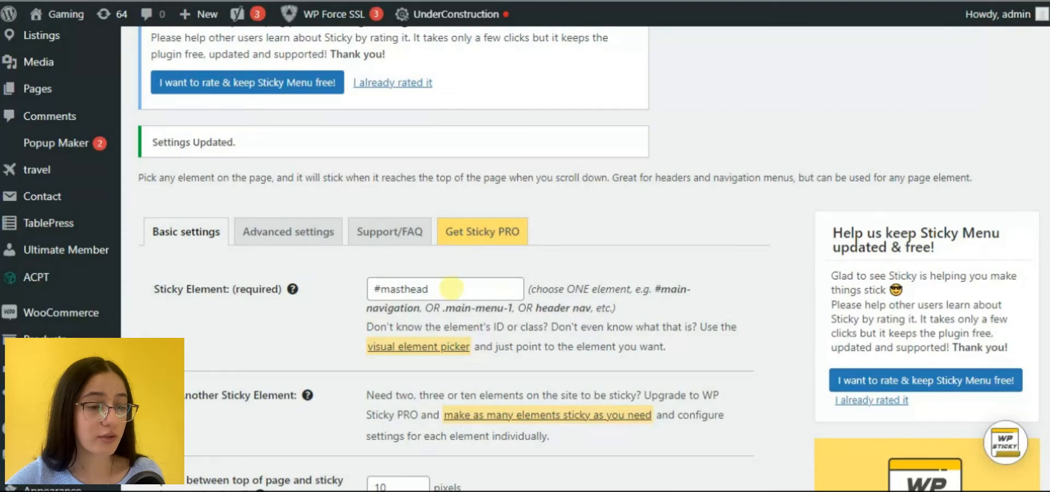
# Return to the gaming homepage from the top with #masthead saved.
pyautogui.scroll(-3)
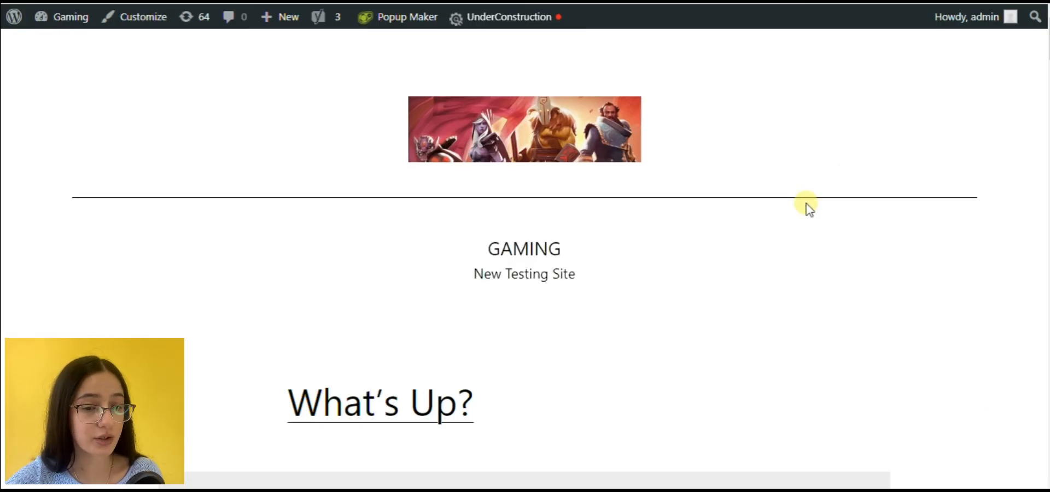
# Scroll the homepage to confirm the GAMING title stays pinned below the admin bar.
pyautogui.scroll(-3)
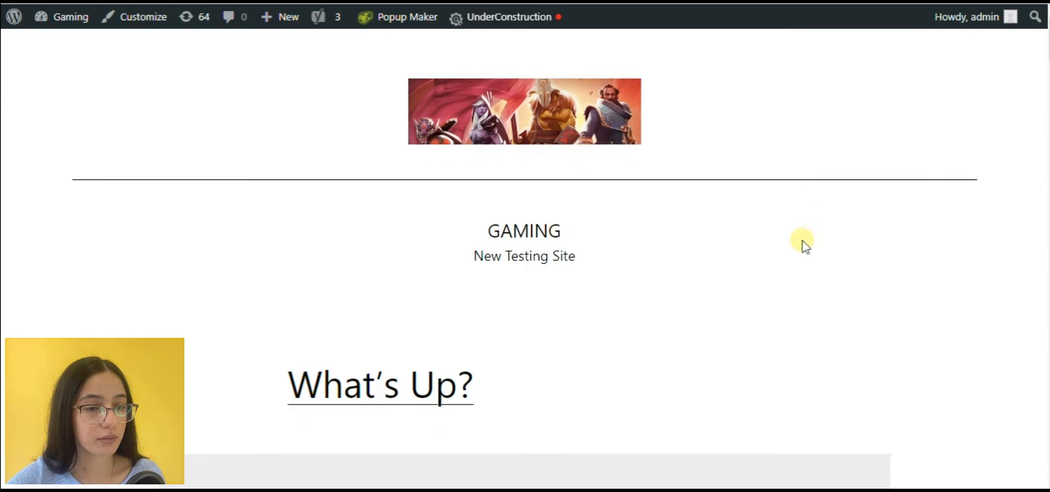
pyautogui.scroll(-3)
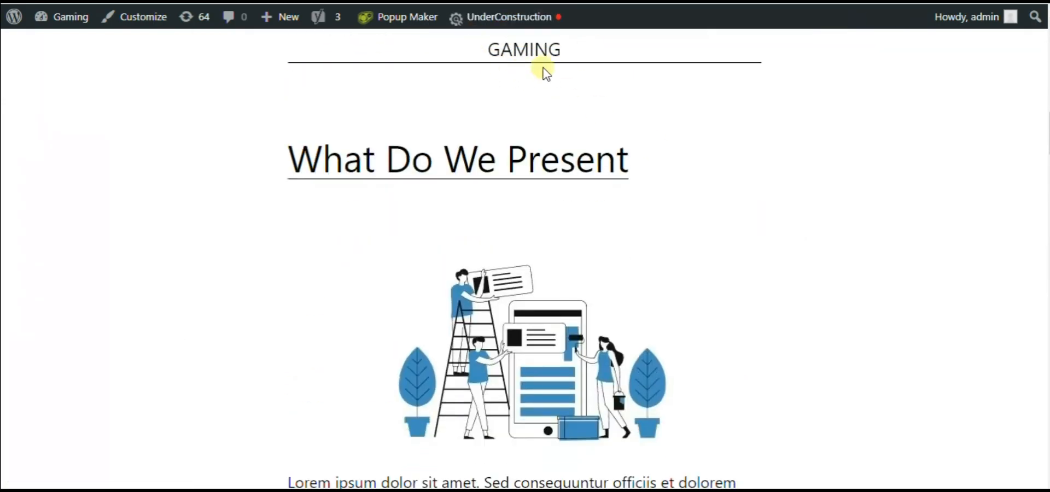